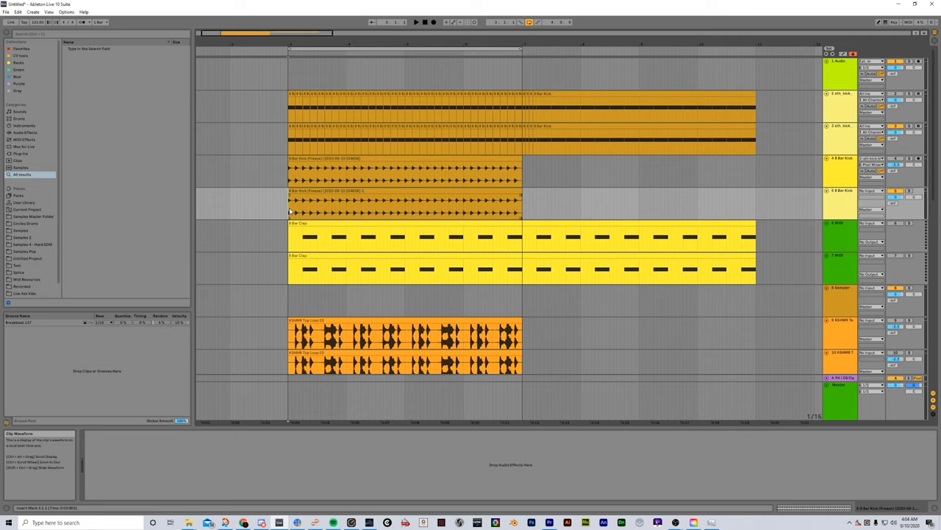
mouse_move(495, 158)
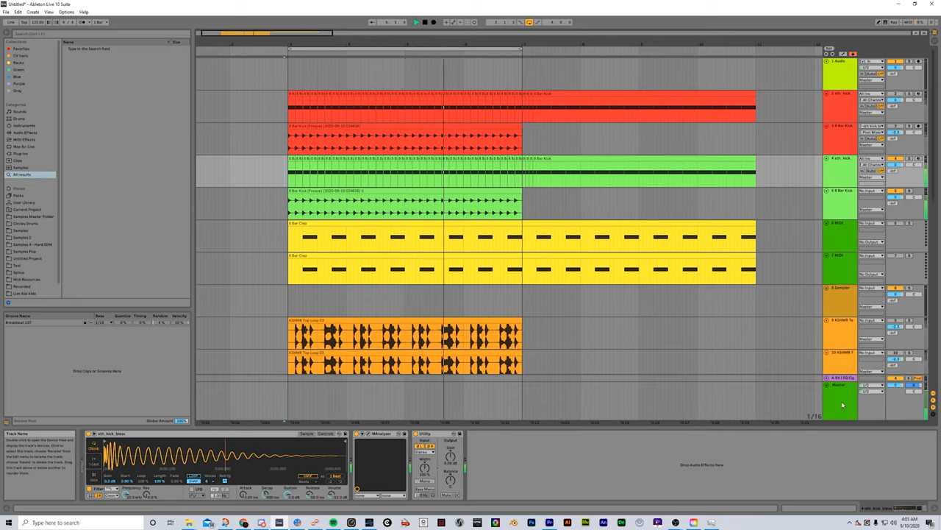
left_click(840, 387)
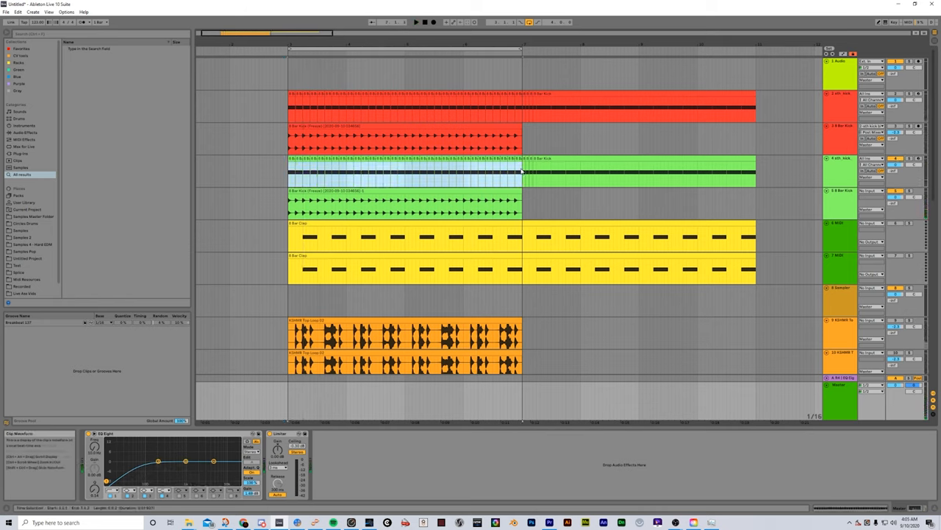
right_click(842, 170)
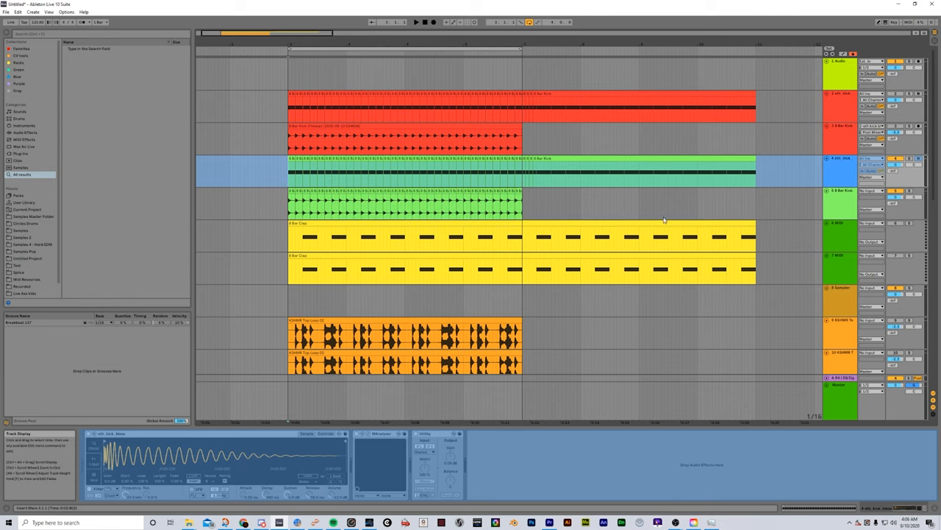
Add a Utility device to the green 8 Bar Kick track from the device area's context menu
right_click(559, 468)
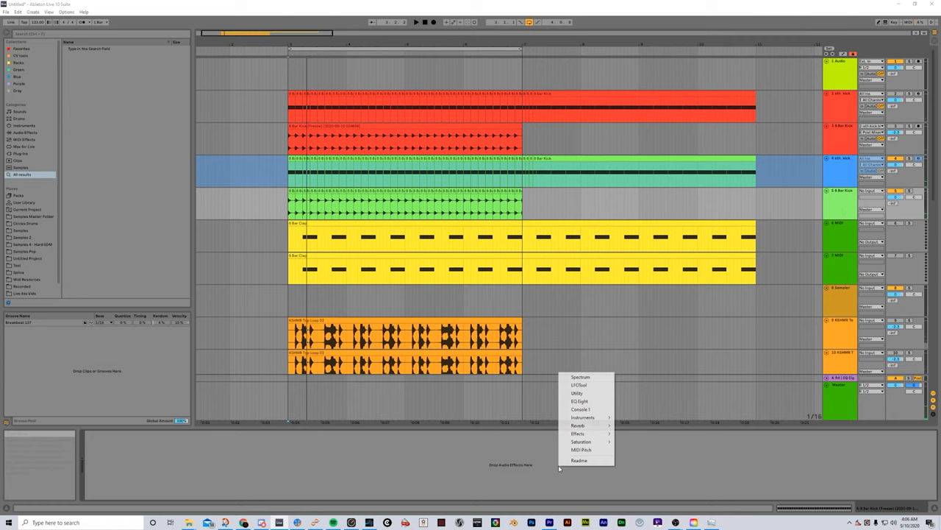
left_click(577, 392)
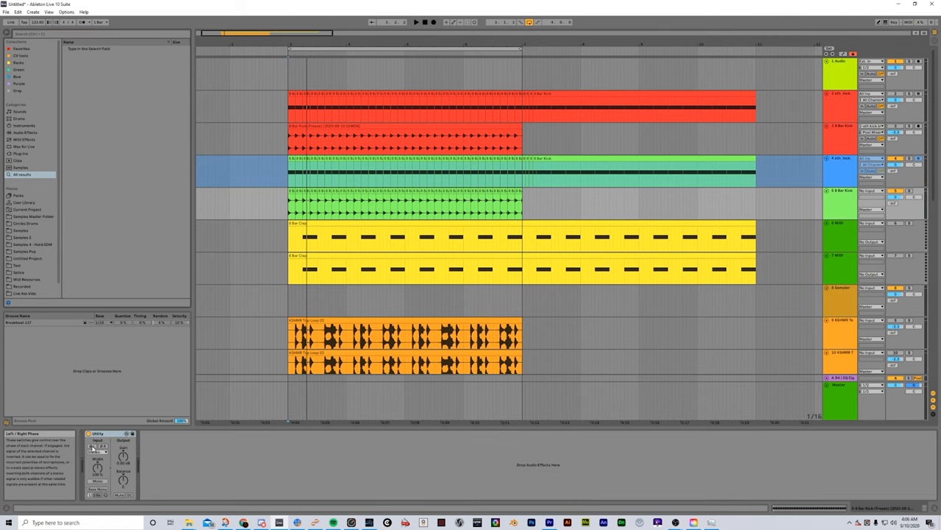
right_click(871, 165)
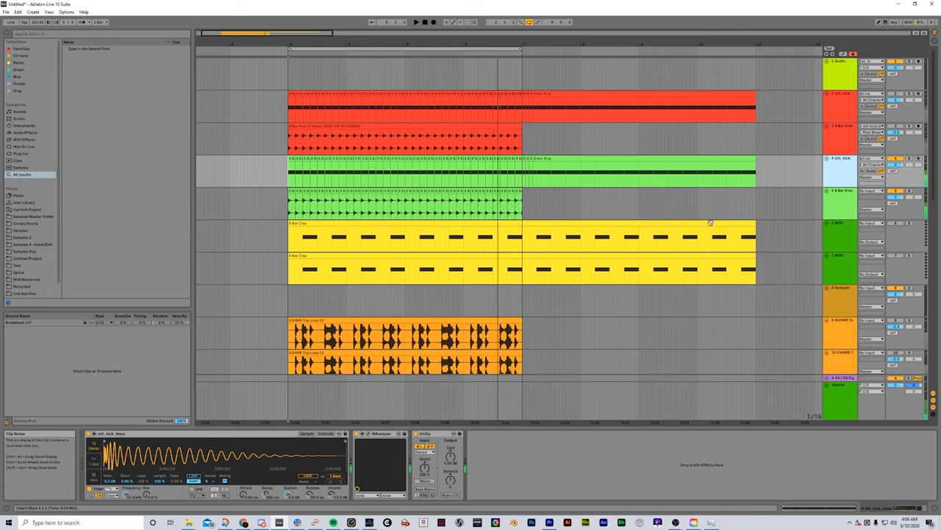
mouse_move(366, 179)
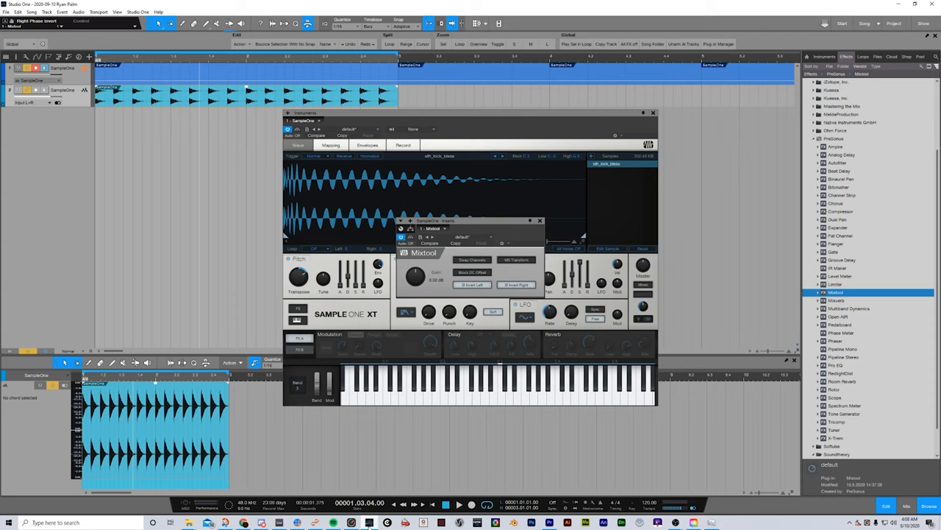
mouse_move(163, 120)
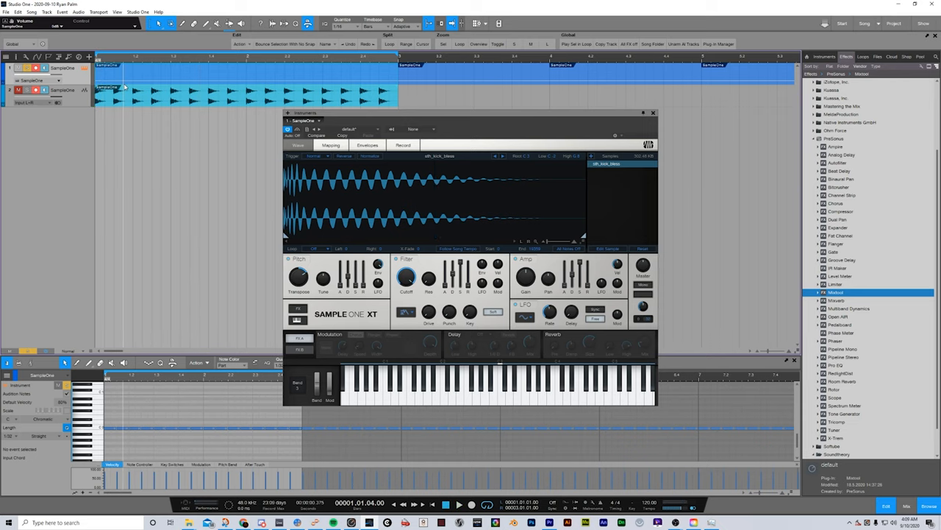
mouse_move(137, 77)
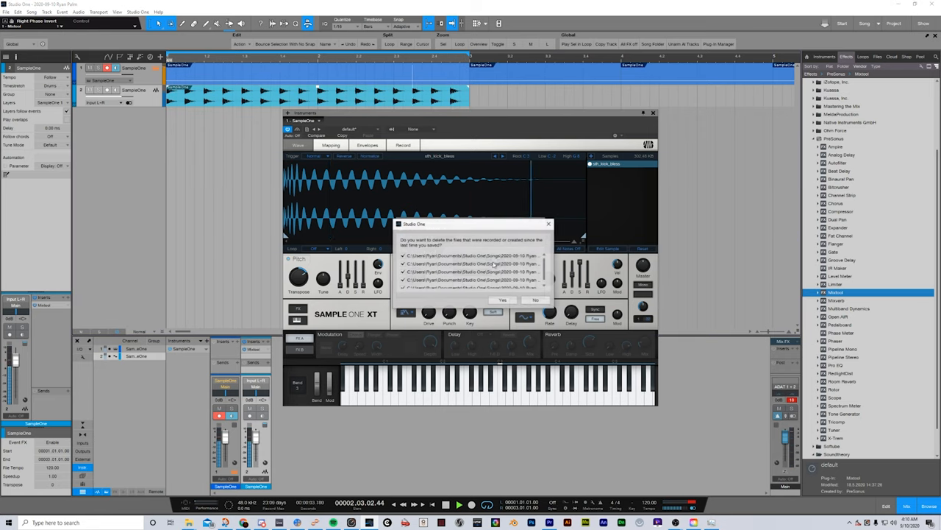
Answer the Studio One prompt about deleting newly recorded files
left_click(504, 300)
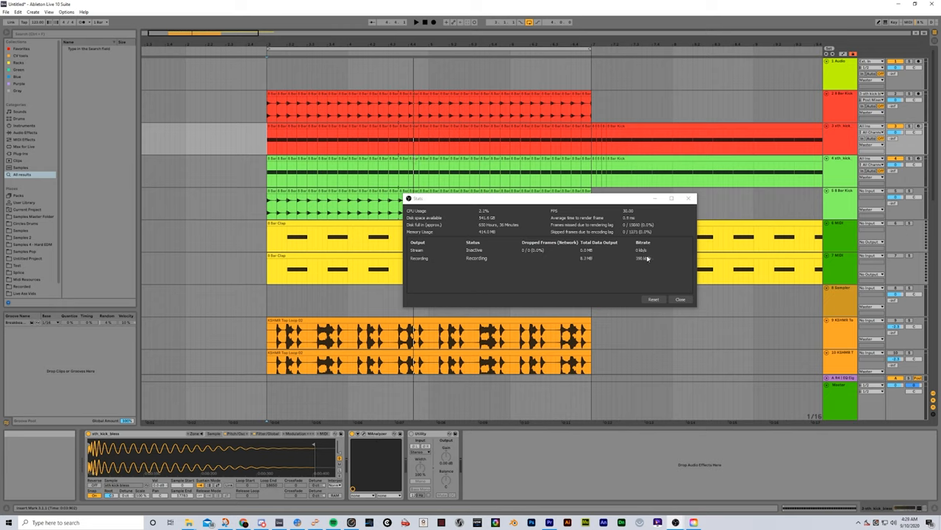
Close the recording Stats window and launch Windows Task Manager
left_click(680, 299)
type("task")
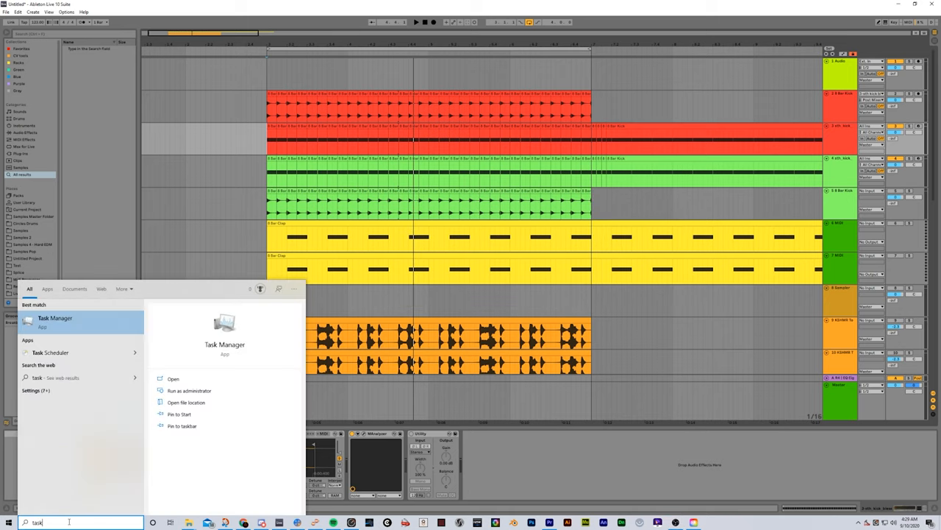
left_click(56, 321)
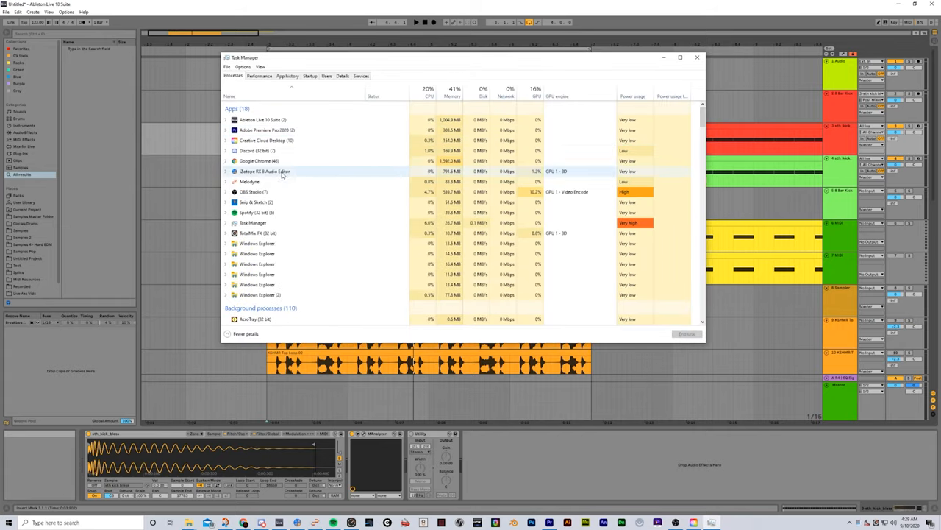